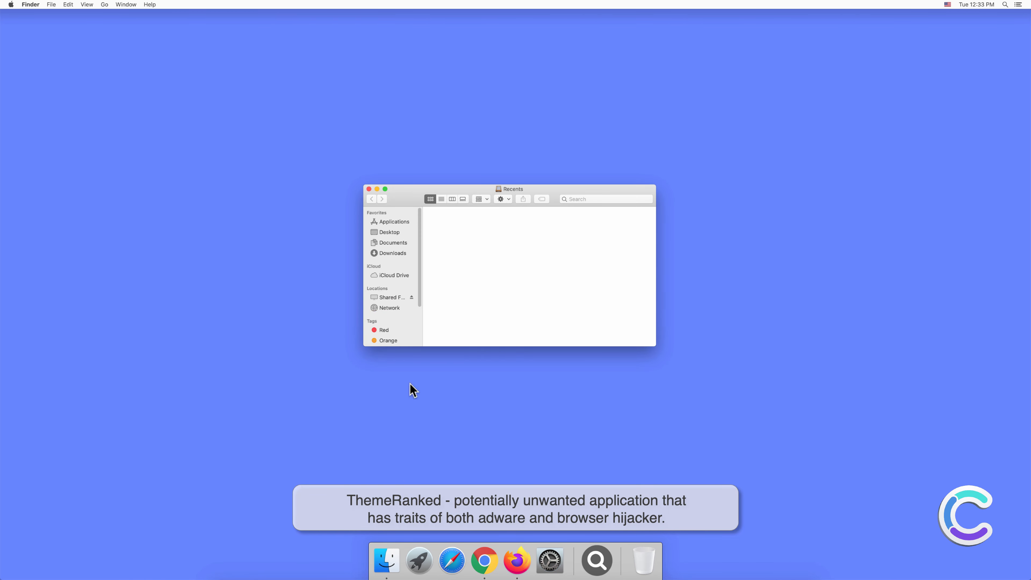
# Step: Locate the ThemeRanked app in Finder's Applications folder, then close the Finder window
pyautogui.click(393, 222)
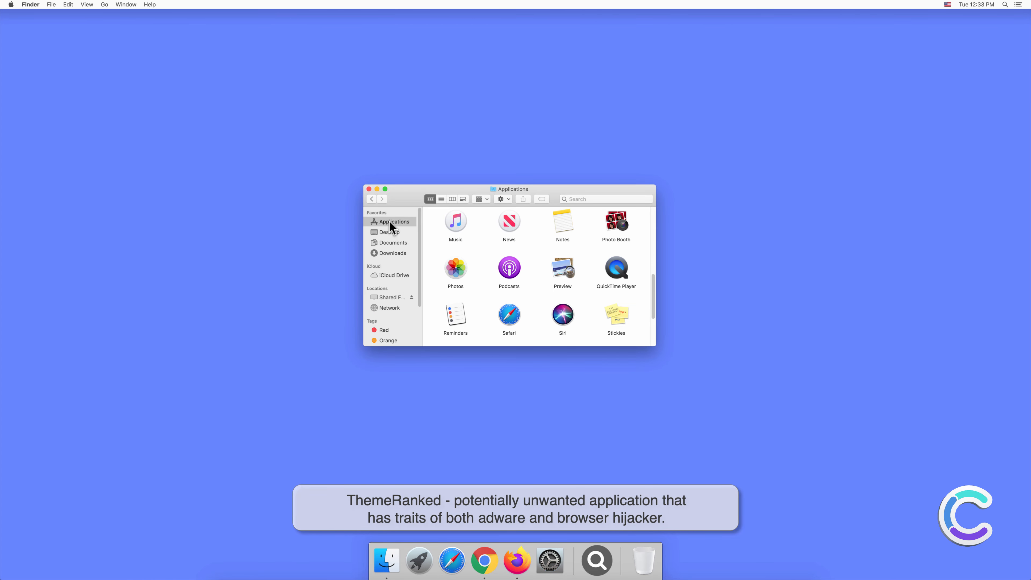
pyautogui.scroll(-3)
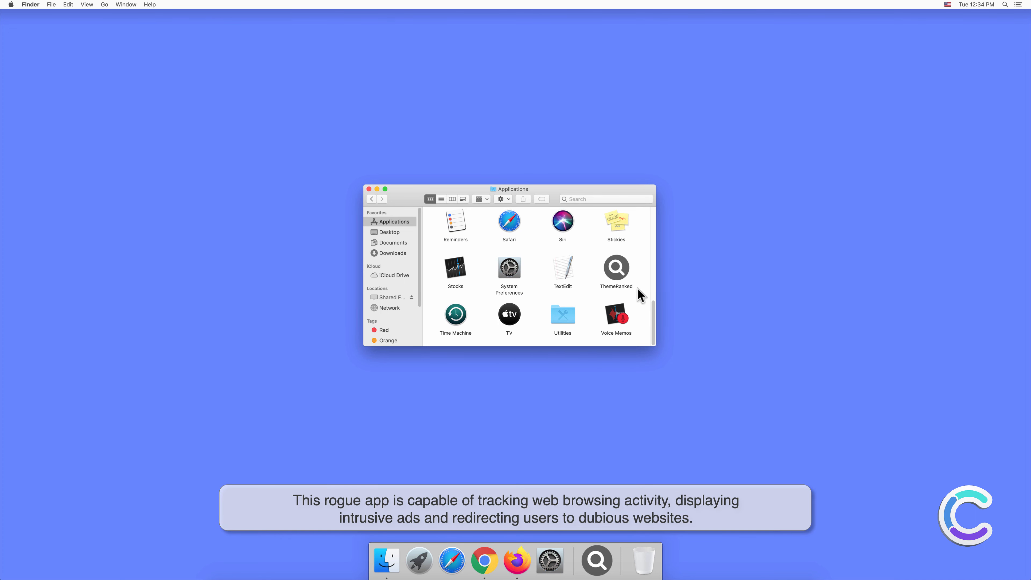
pyautogui.click(369, 189)
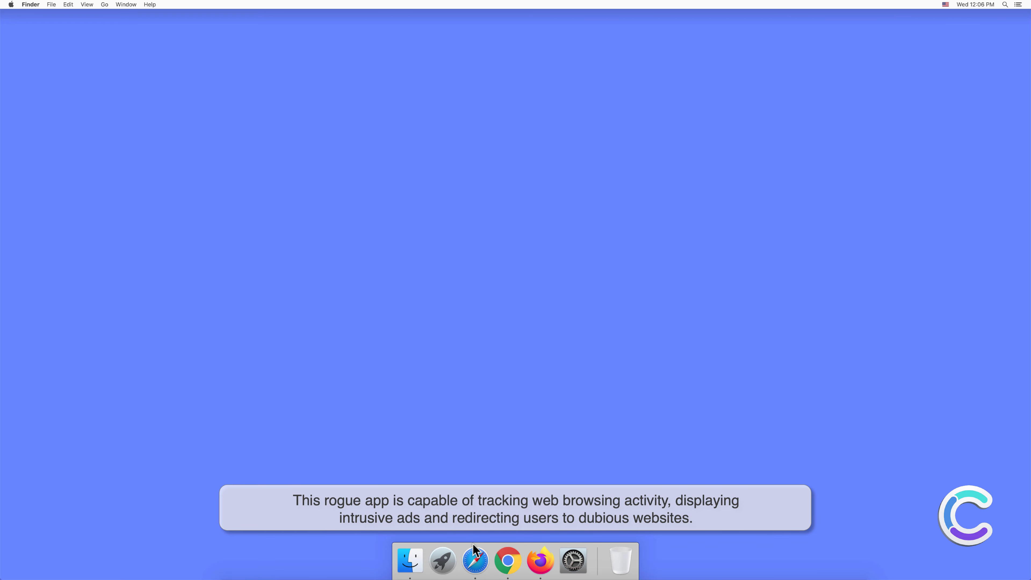
# Step: Launch Safari and show its Extensions preferences listing the enabled ThemeRanked 1.0 extension
pyautogui.click(475, 561)
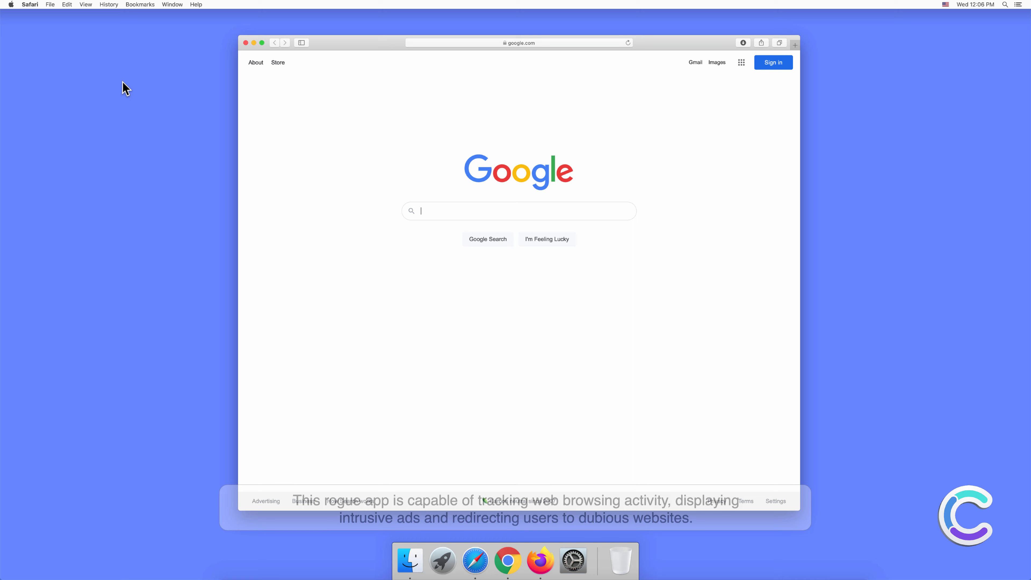
pyautogui.click(30, 5)
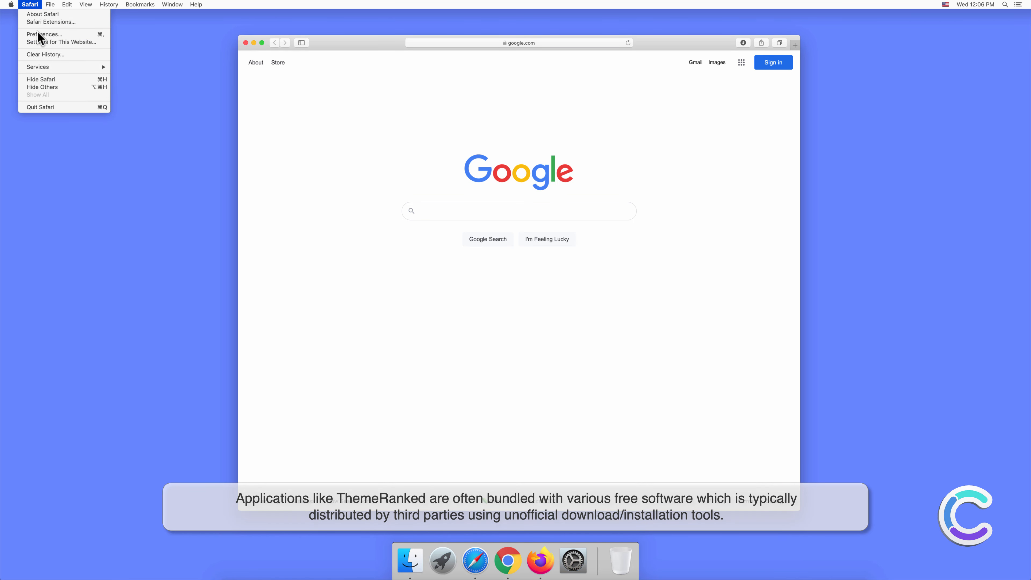
pyautogui.click(44, 35)
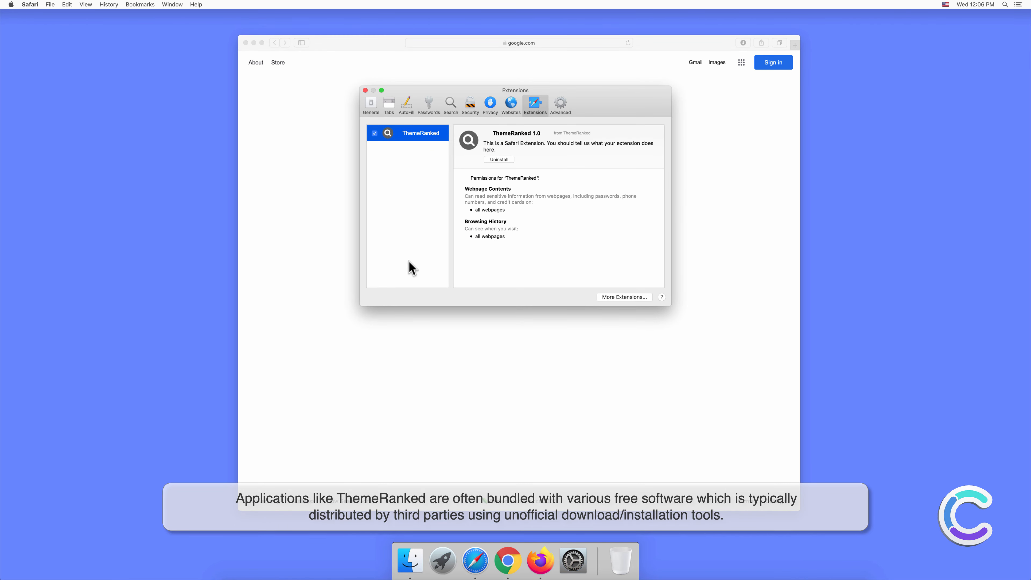
pyautogui.moveTo(406, 269)
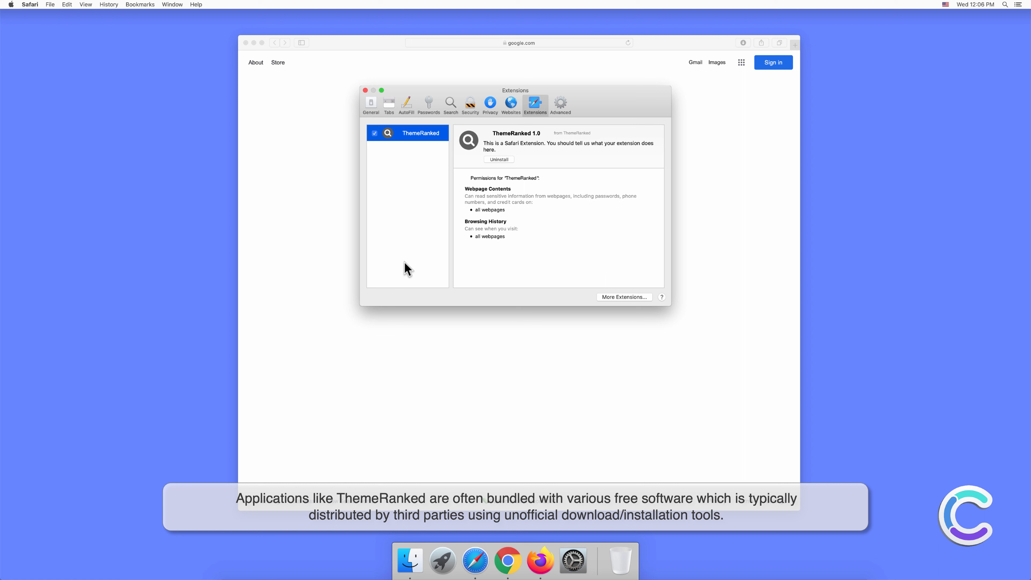
pyautogui.moveTo(368, 162)
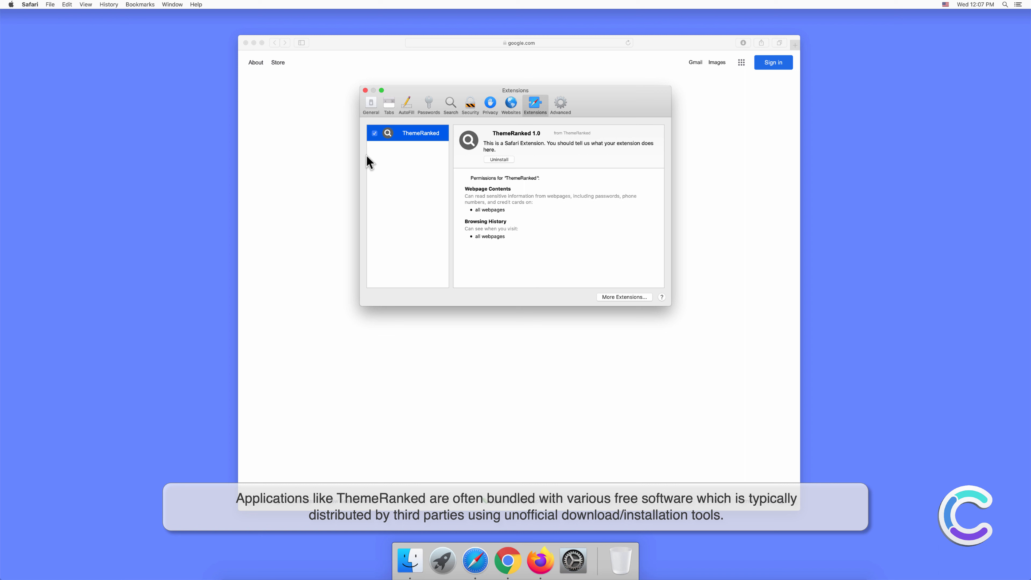
# Step: Run a Google search for 'search engine test' and revisit Safari's preferences
pyautogui.click(366, 90)
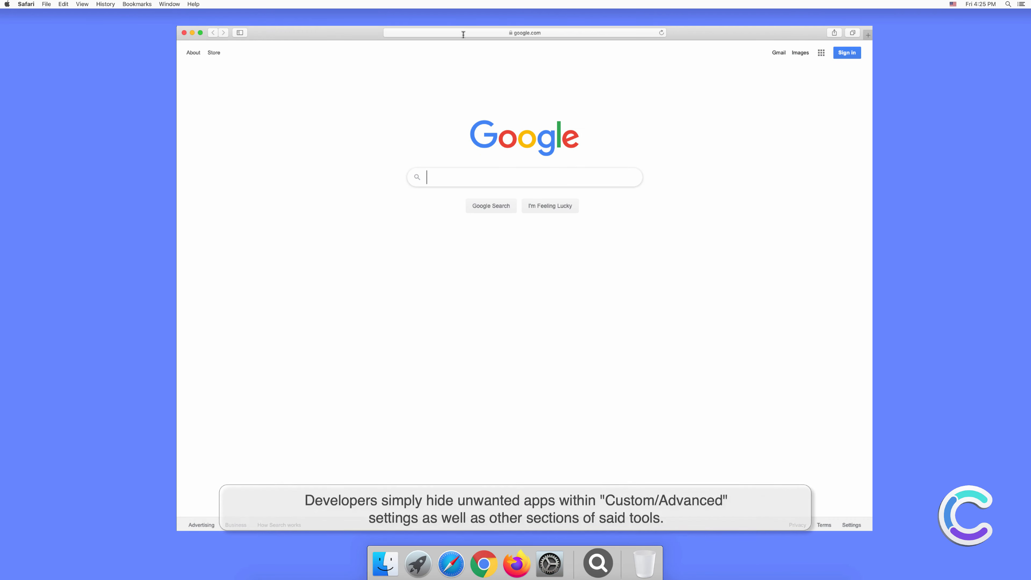
pyautogui.write('search e')
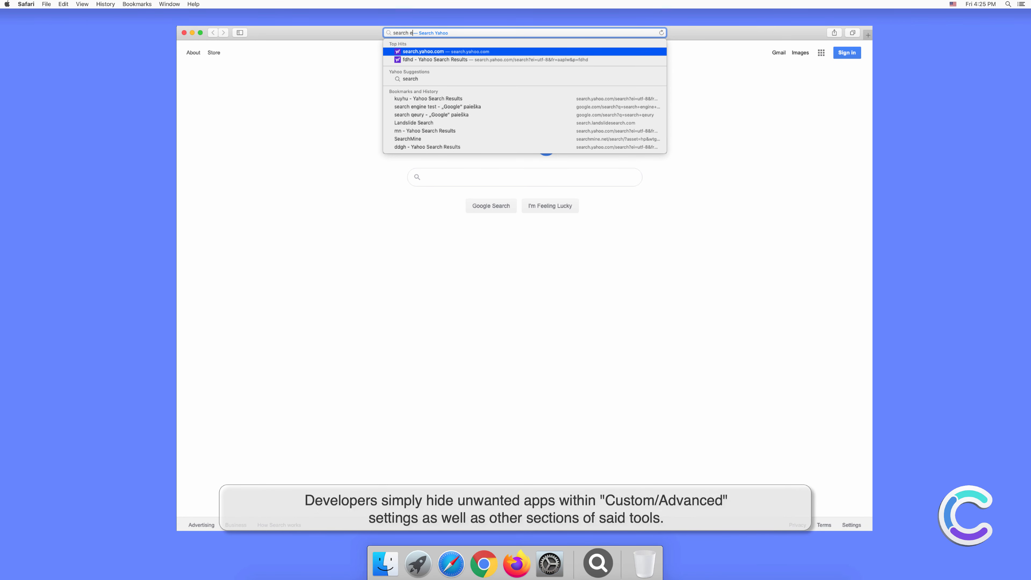
pyautogui.click(437, 106)
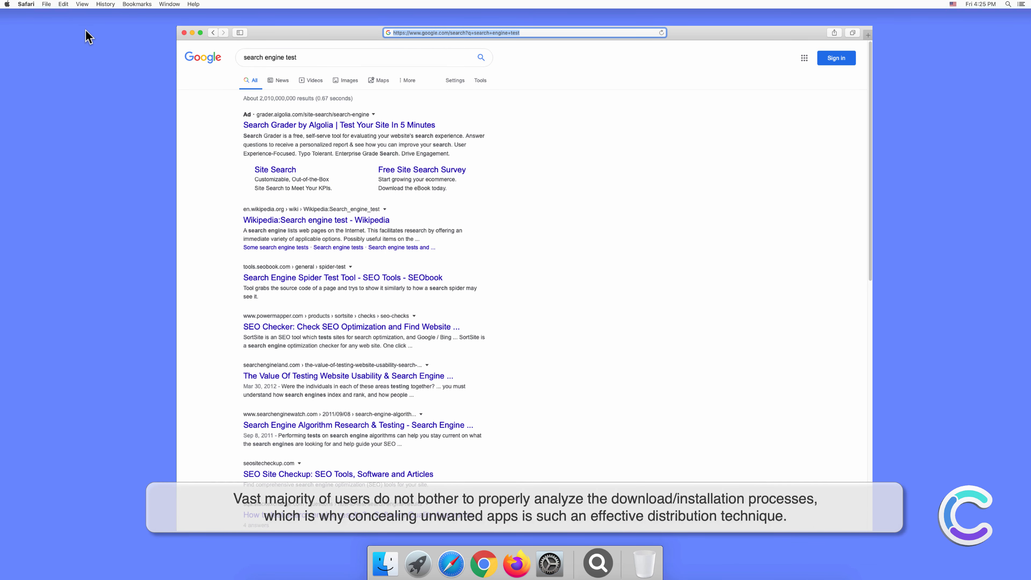
pyautogui.click(26, 4)
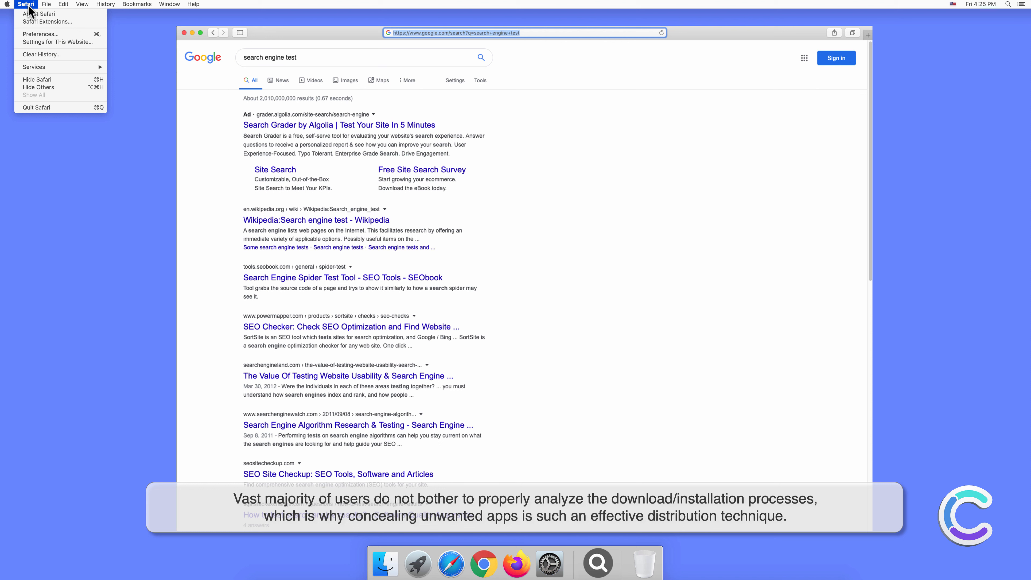
pyautogui.moveTo(40, 38)
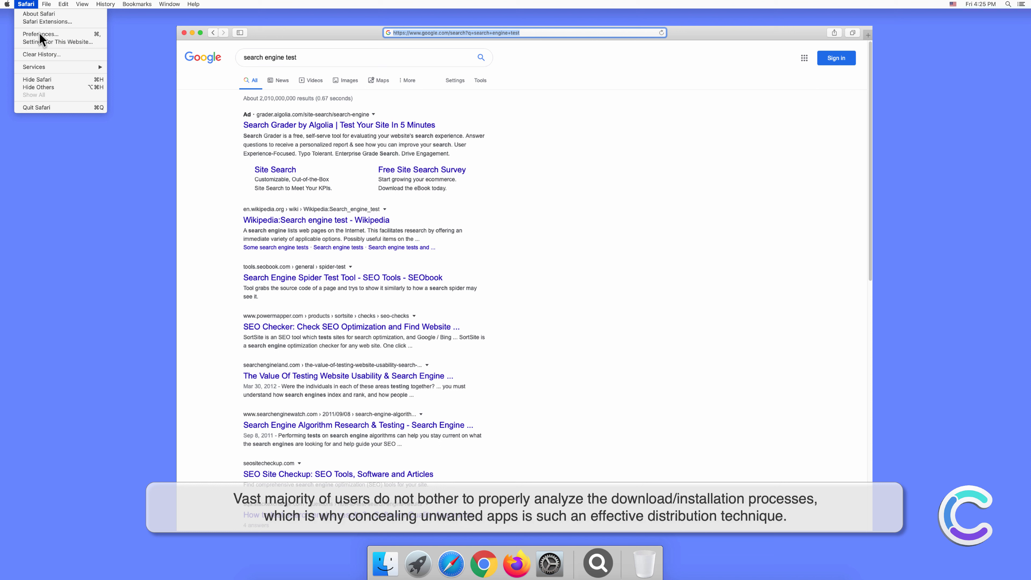
pyautogui.click(25, 4)
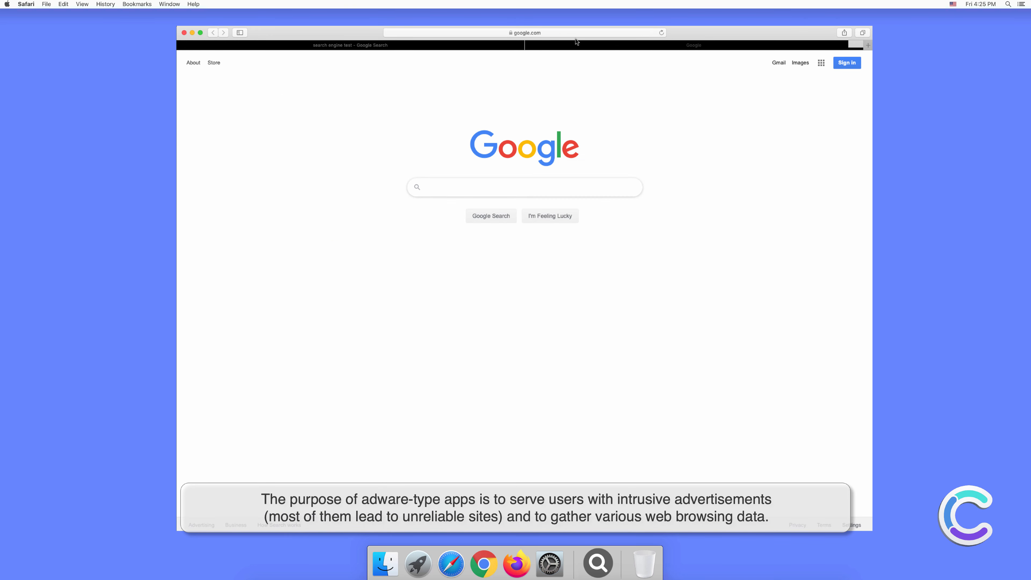
# Step: Search 'testing search engine' in a new tab, then close the Safari window
pyautogui.click(524, 32)
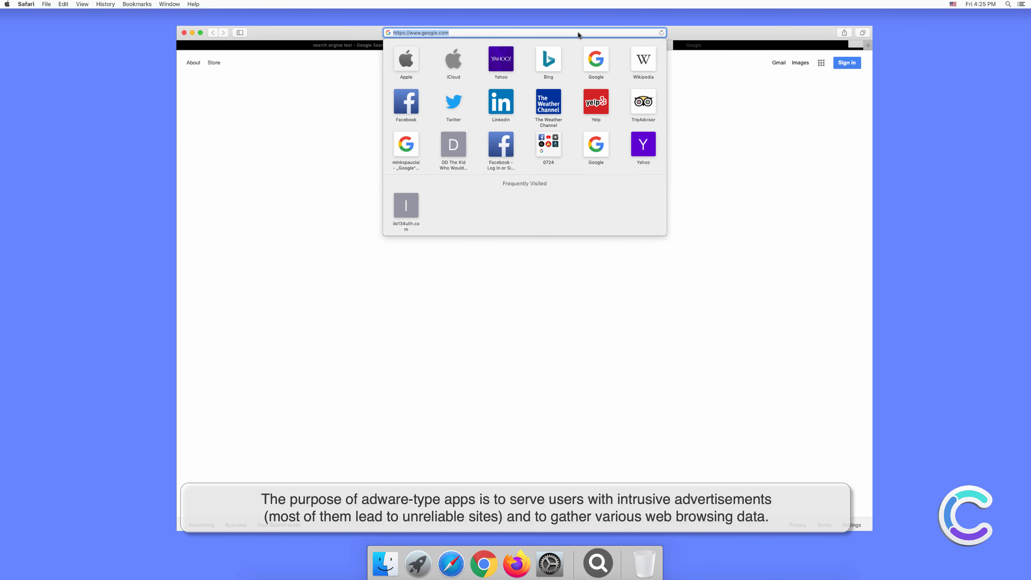
pyautogui.write('testing+search+engine')
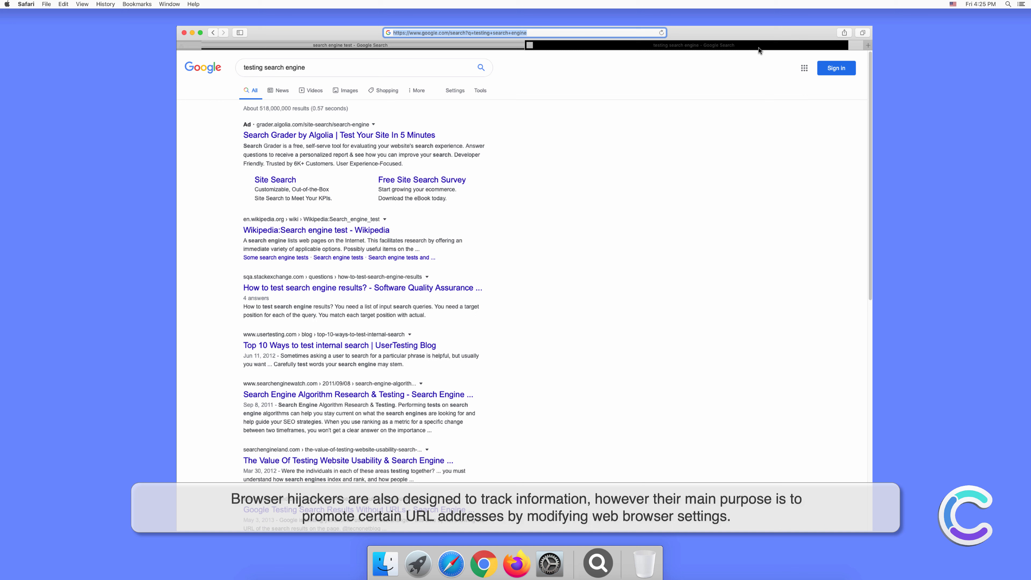
pyautogui.moveTo(848, 53)
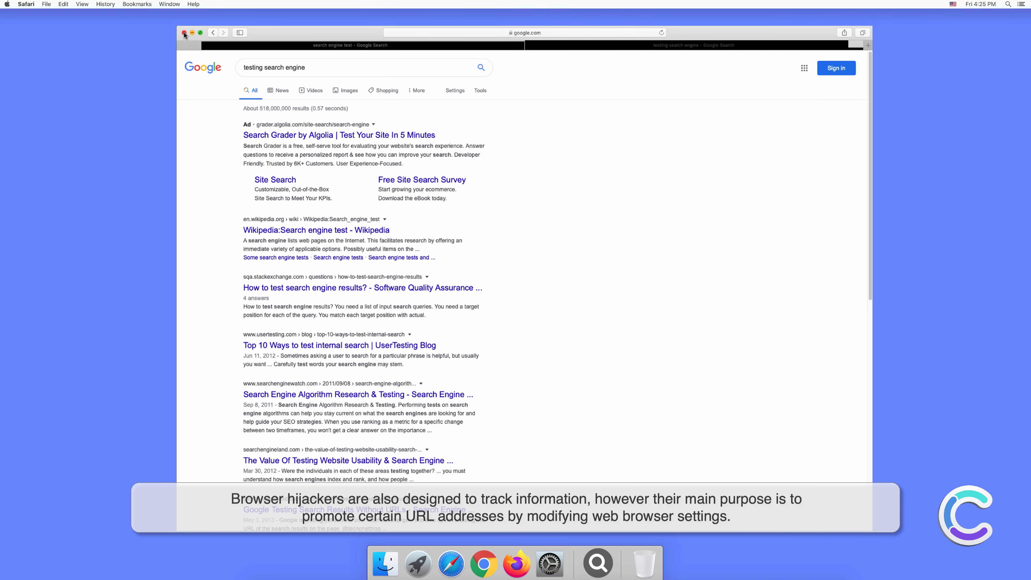
pyautogui.click(184, 33)
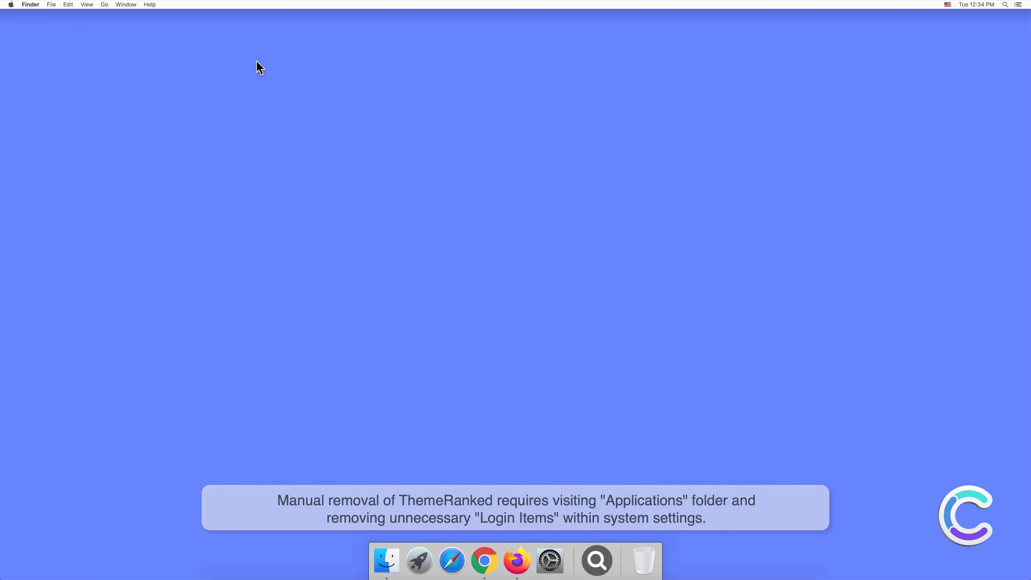
pyautogui.moveTo(357, 328)
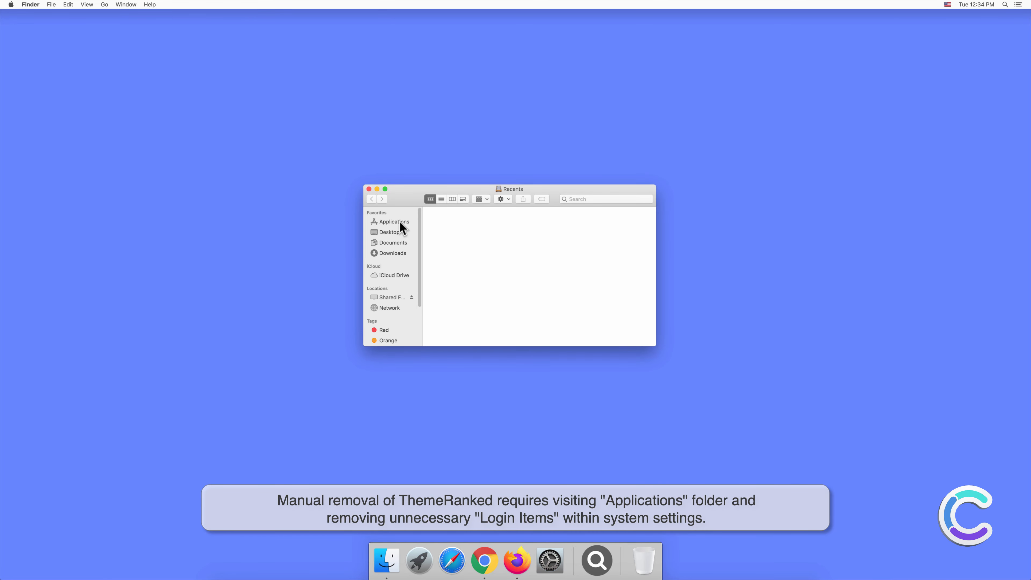
# Step: Move ThemeRanked from the Applications folder to the Trash and close the Finder window
pyautogui.click(393, 222)
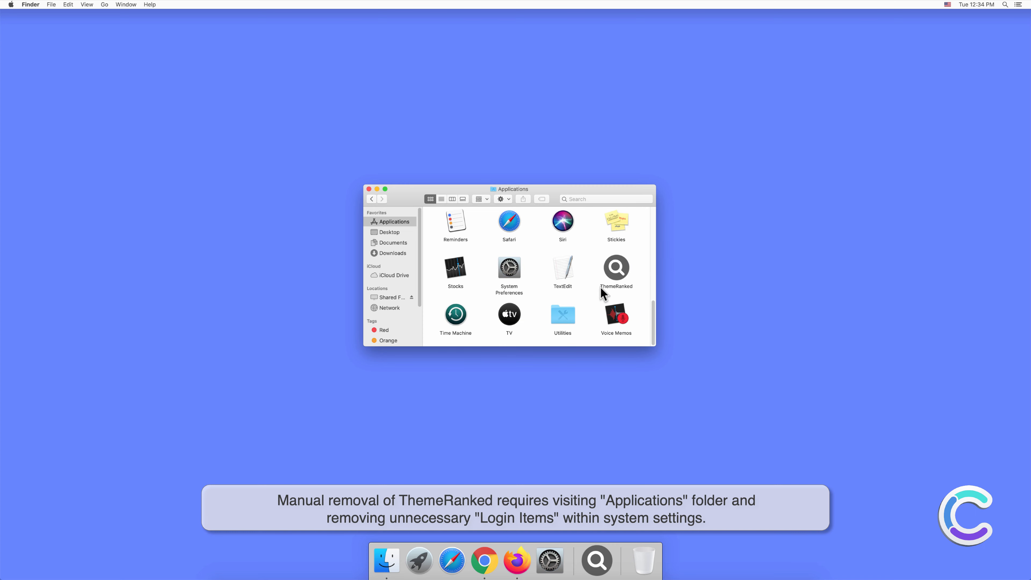
pyautogui.rightClick(616, 267)
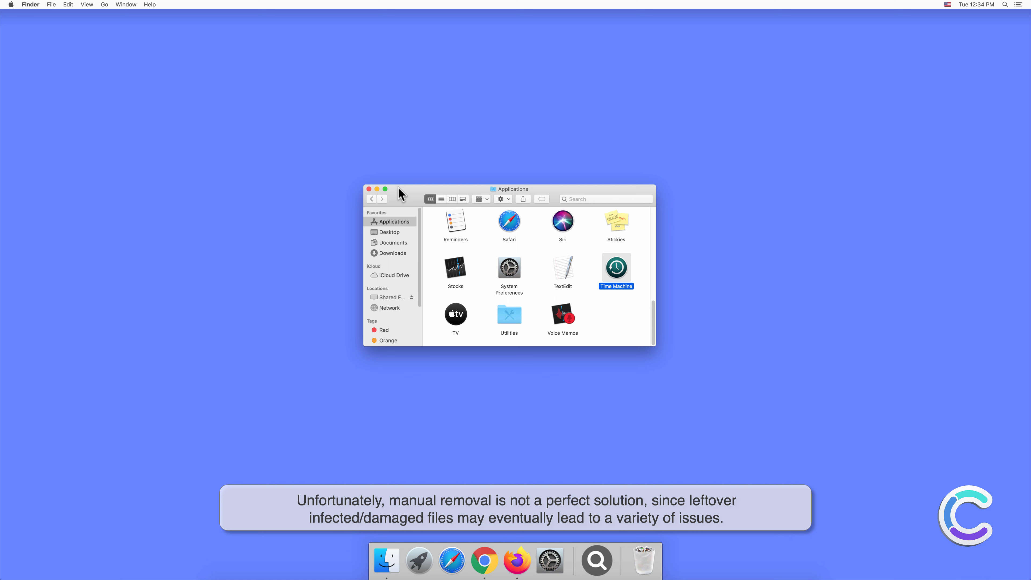
pyautogui.click(369, 190)
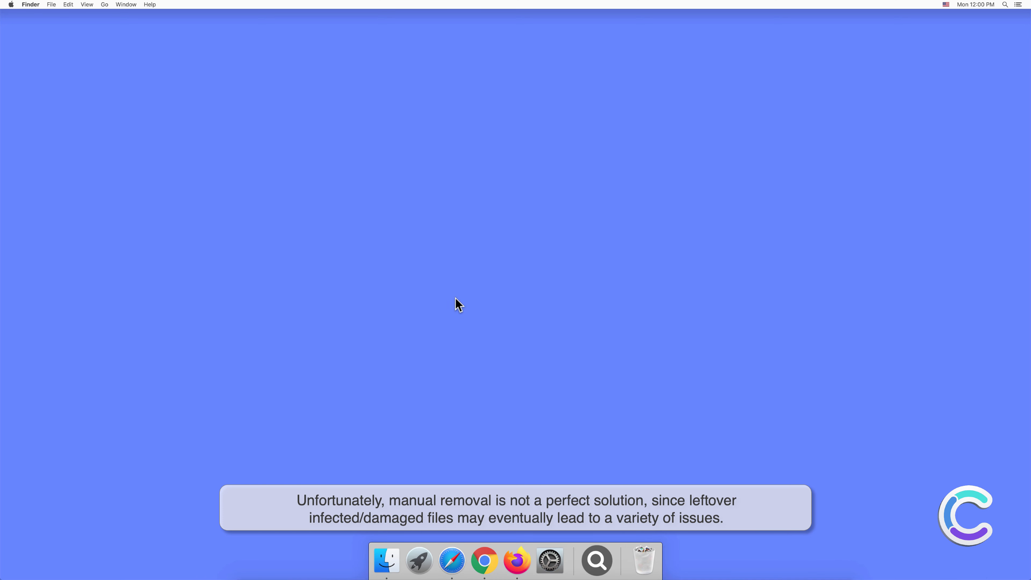
# Step: Check that the Users & Groups login items list is empty, then close System Preferences
pyautogui.click(550, 560)
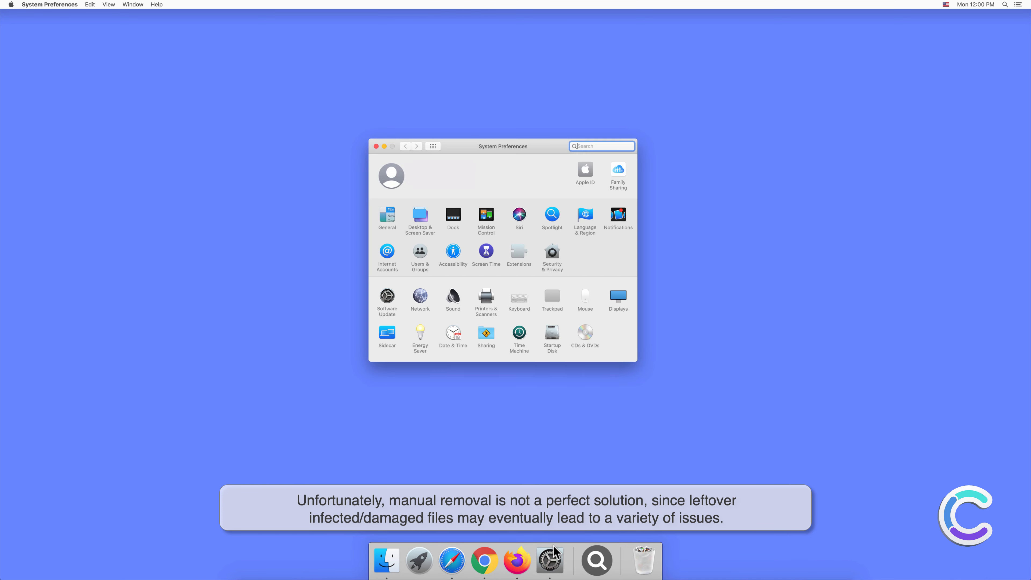
pyautogui.moveTo(420, 258)
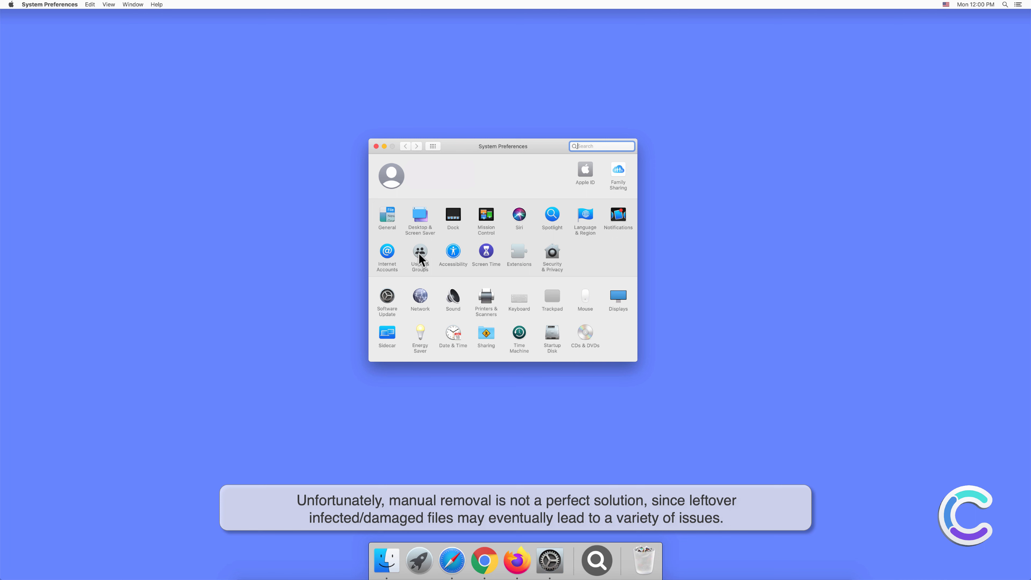
pyautogui.click(420, 257)
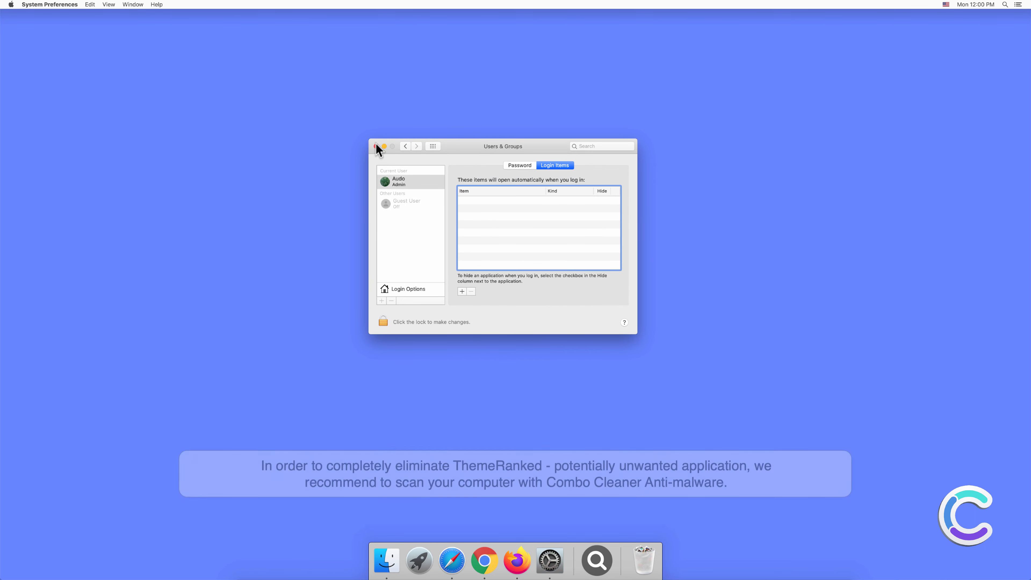
pyautogui.click(377, 147)
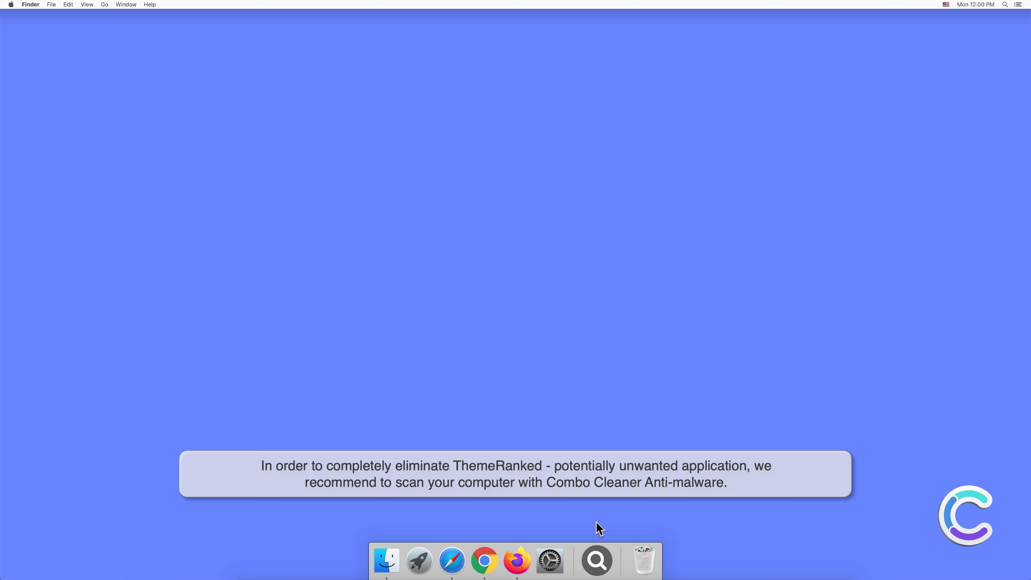
# Step: Remove the magnifying-glass search app from the Dock via Options > Remove from Dock
pyautogui.rightClick(596, 560)
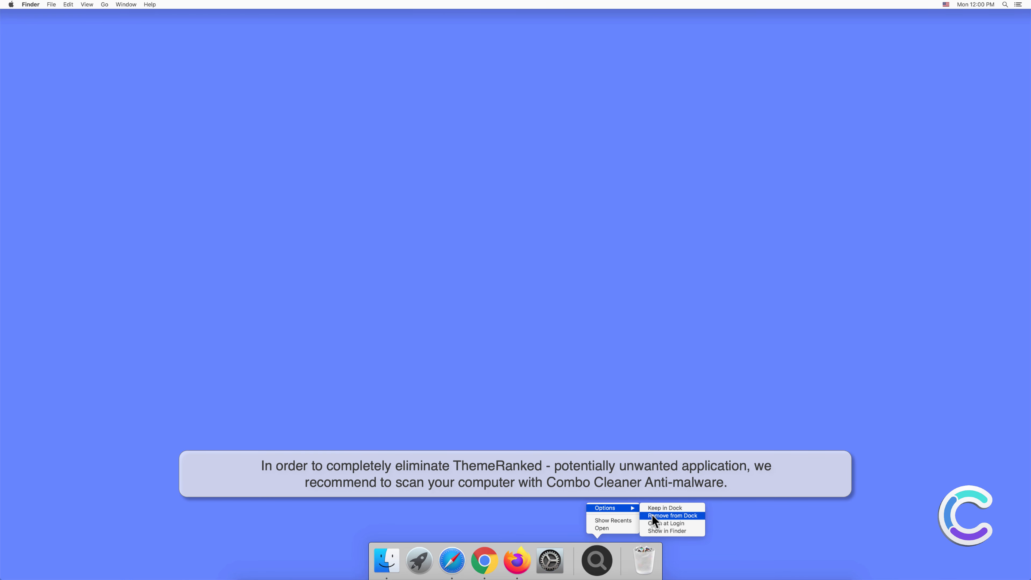
pyautogui.click(672, 515)
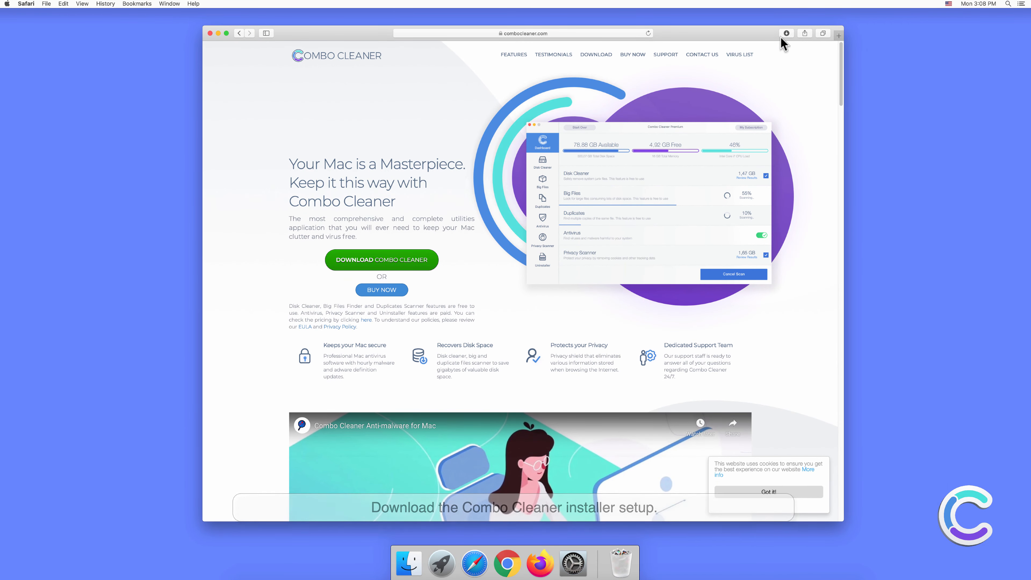
# Step: Mount the downloaded combocleaner.dmg, copy Combo Cleaner into Applications and close the installer window
pyautogui.click(787, 33)
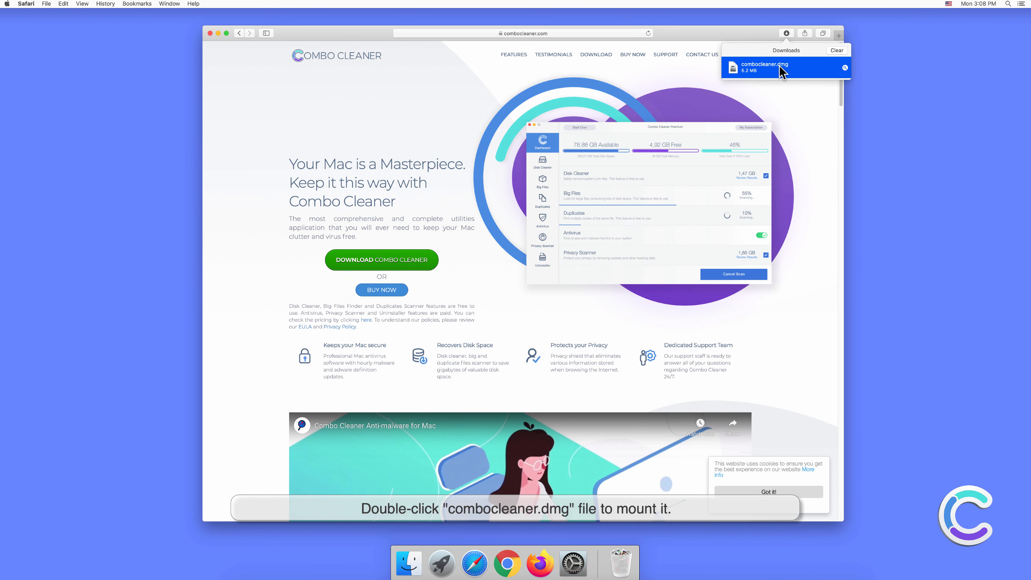
pyautogui.doubleClick(763, 66)
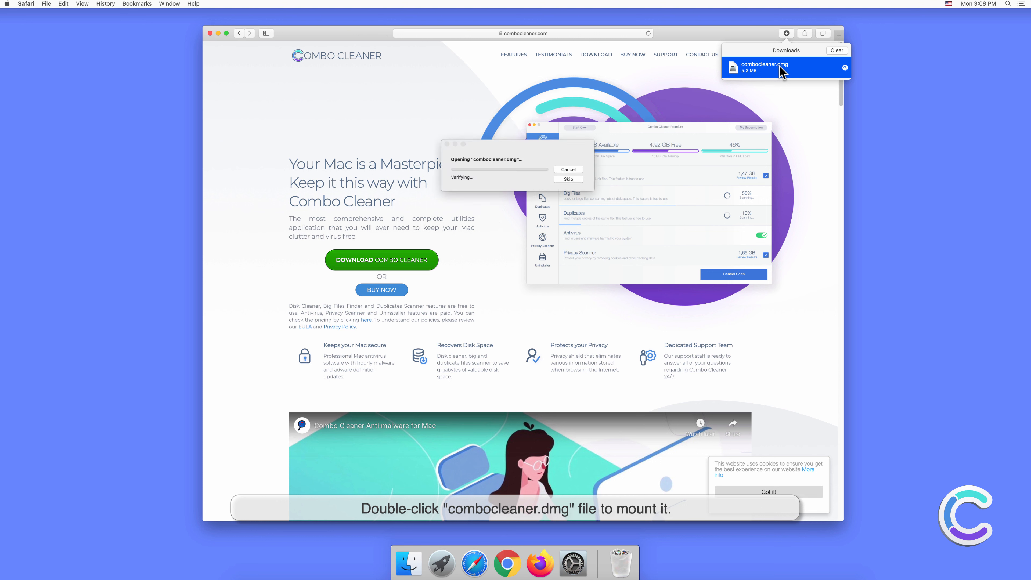
pyautogui.moveTo(488, 338)
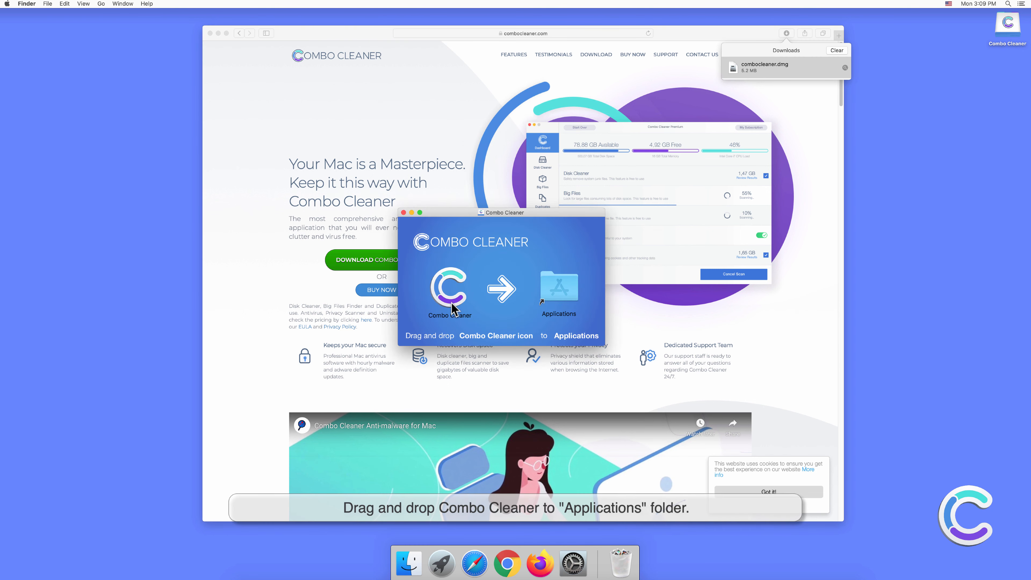
pyautogui.moveTo(450, 290); pyautogui.dragTo(558, 289)
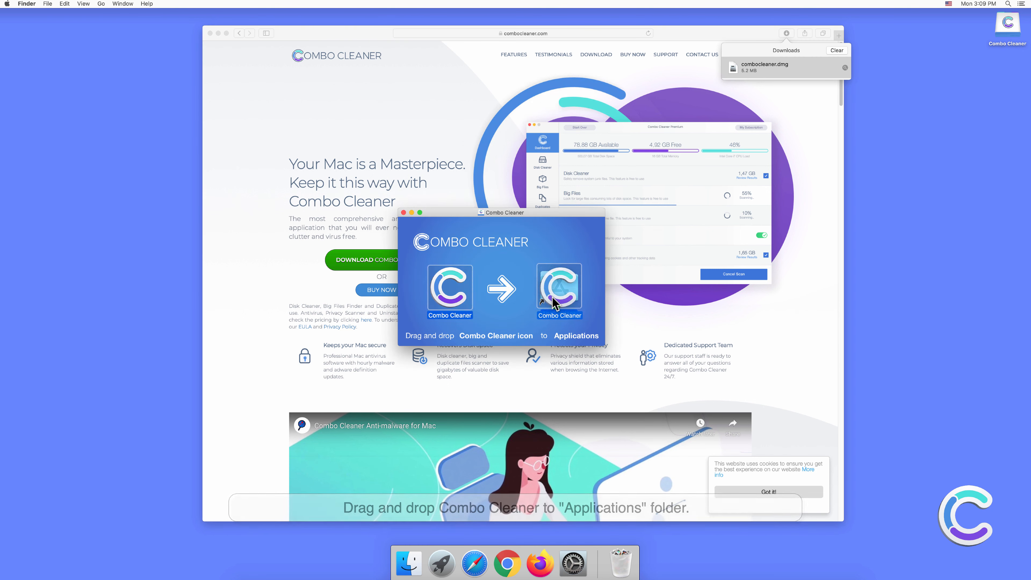
pyautogui.moveTo(558, 290); pyautogui.dragTo(557, 289)
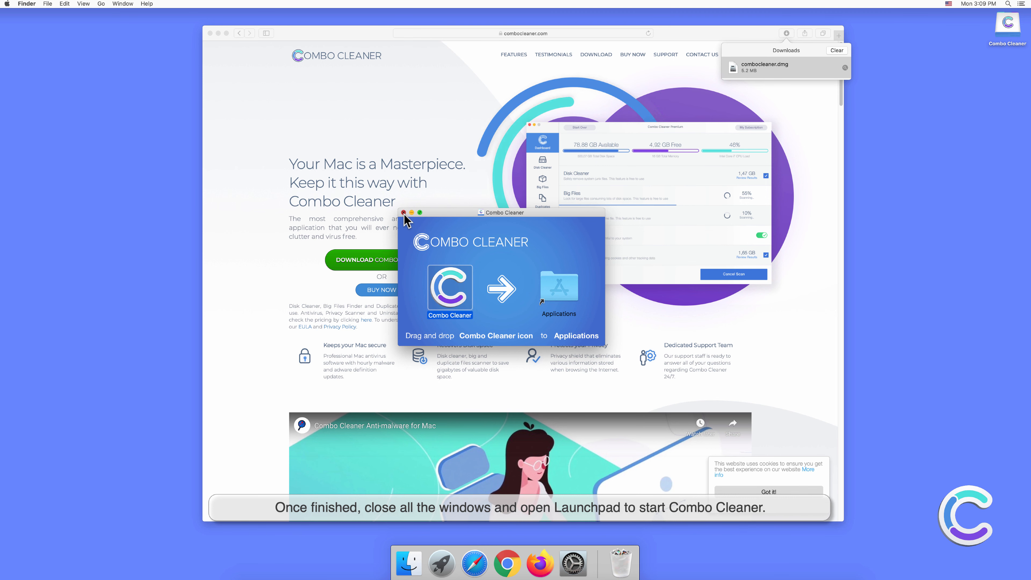
pyautogui.click(403, 213)
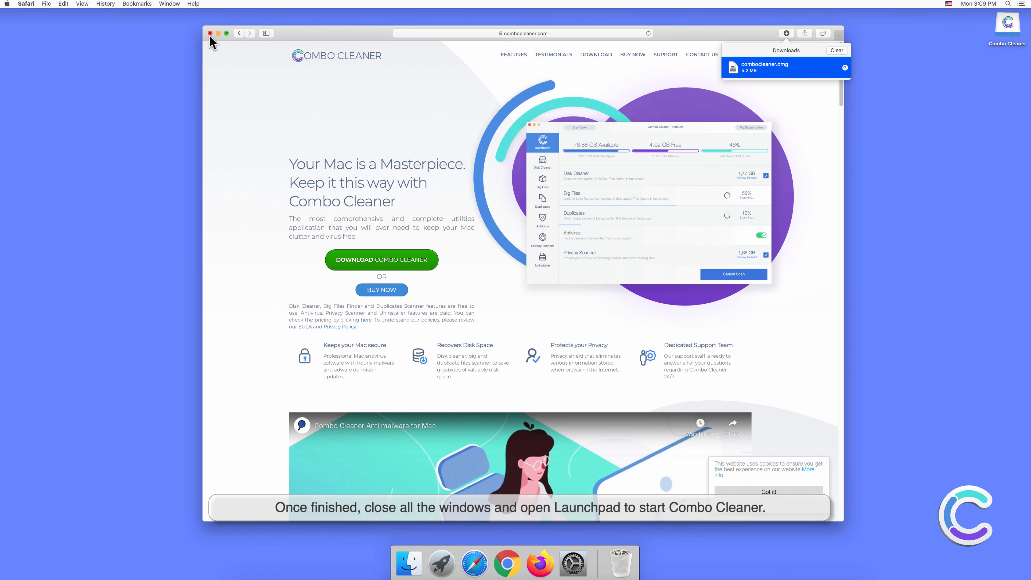
# Step: Close Safari and launch Combo Cleaner from Launchpad, confirming the downloaded-app warning
pyautogui.click(209, 33)
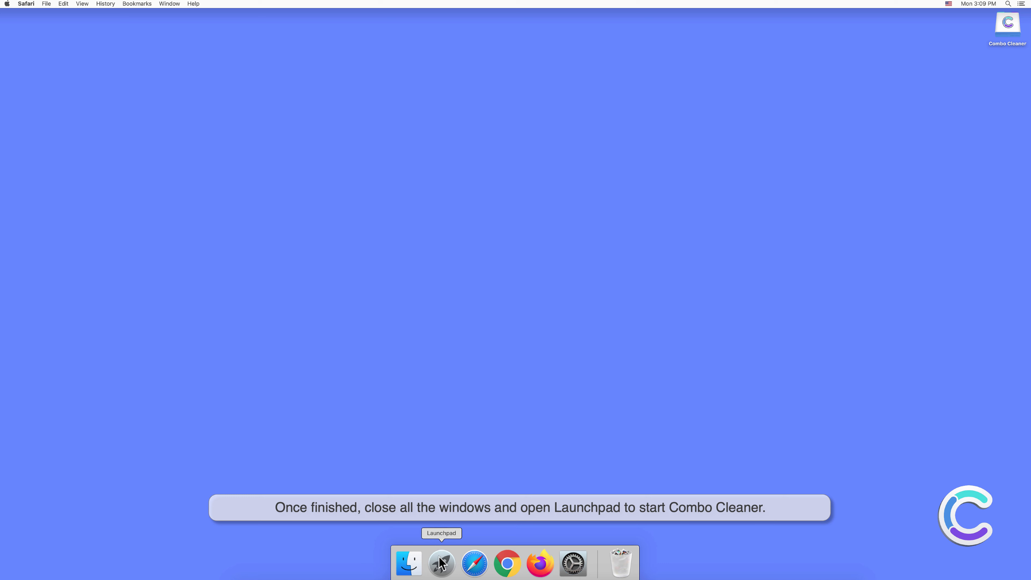
pyautogui.click(440, 563)
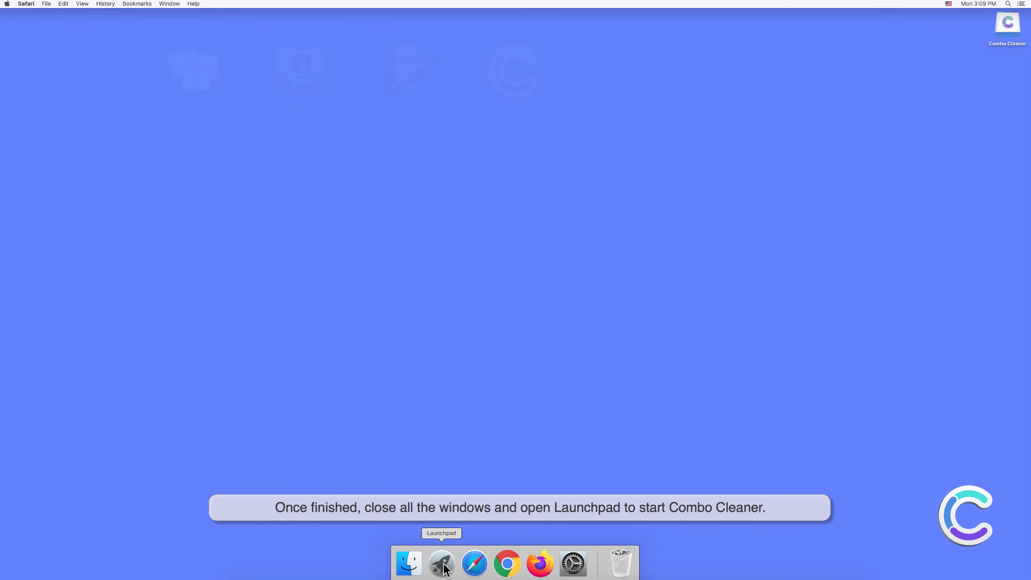
pyautogui.click(441, 563)
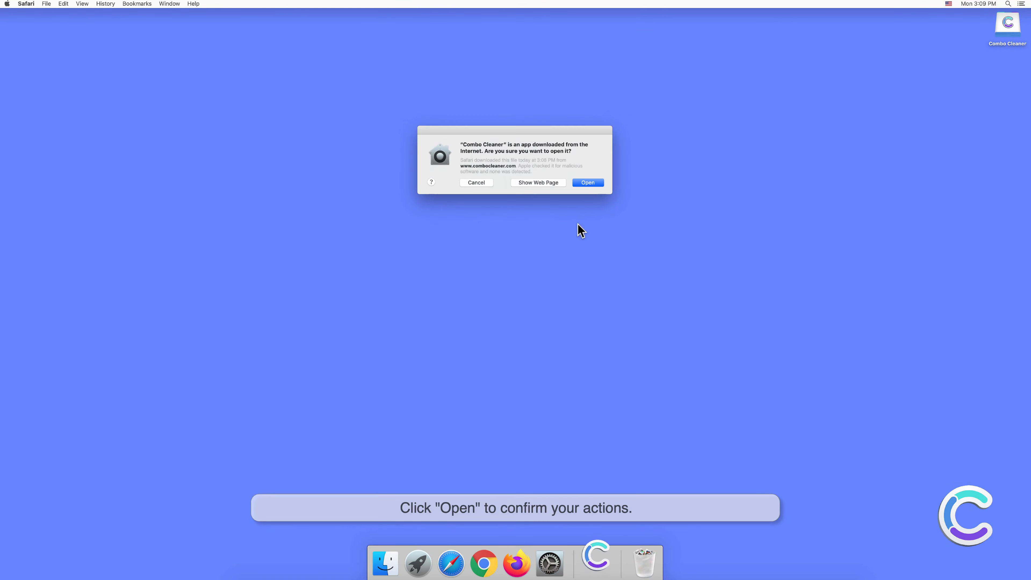
pyautogui.click(587, 183)
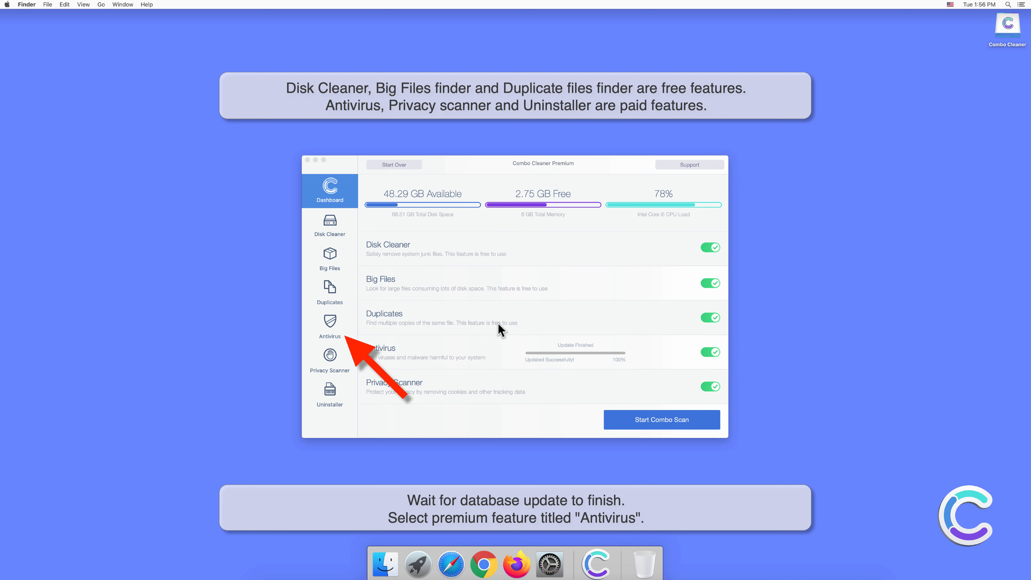
# Step: Run a Full Scan from Combo Cleaner's Antivirus section and wait for the results
pyautogui.click(330, 327)
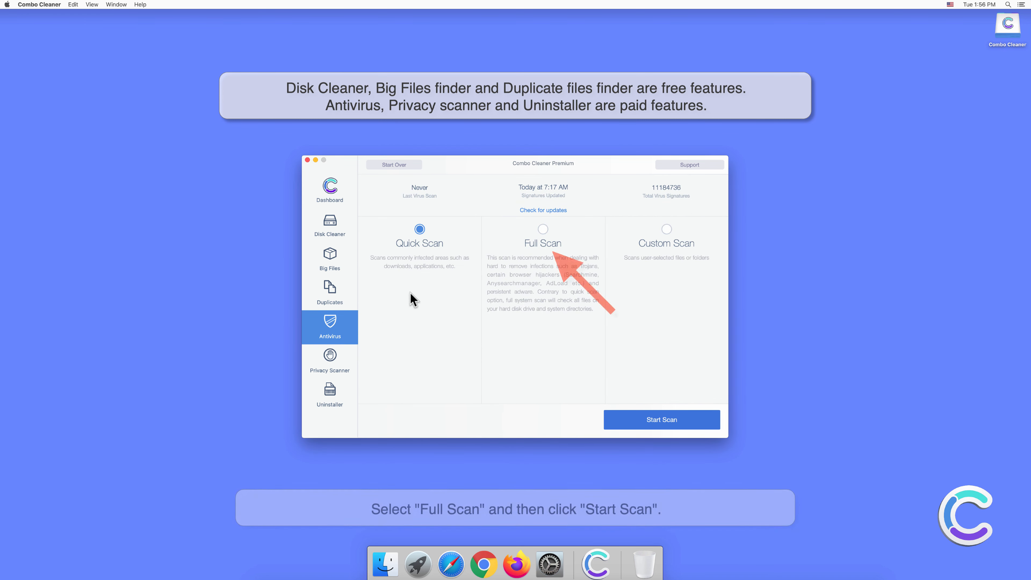
pyautogui.click(543, 229)
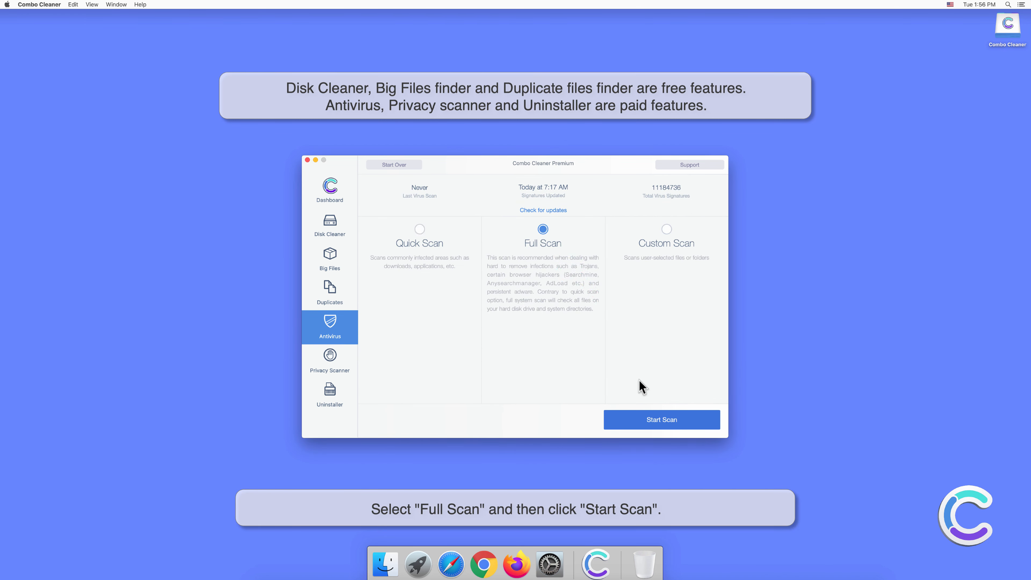
pyautogui.click(661, 420)
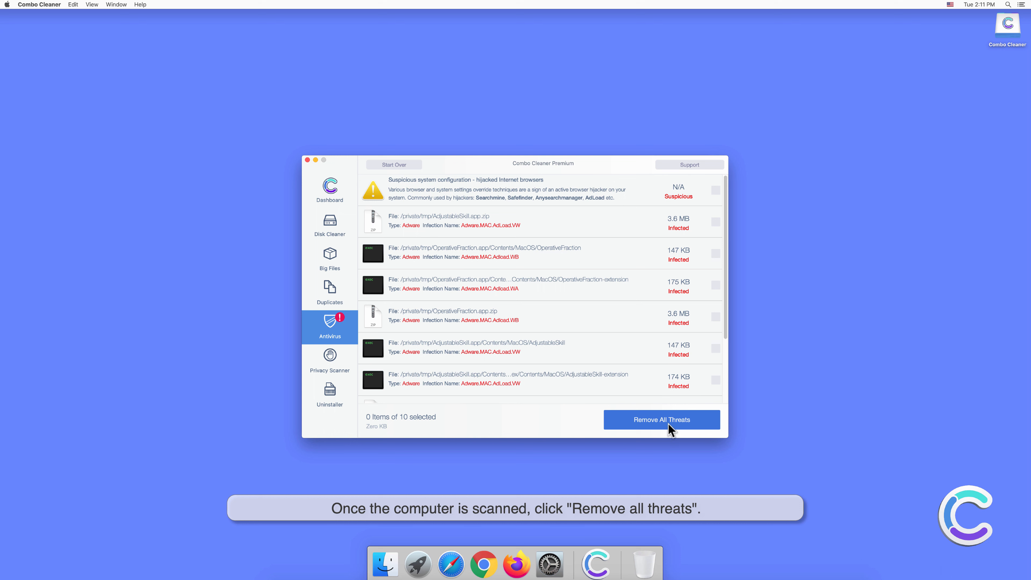
# Step: Remove all detected threats, authenticating with the administrator password
pyautogui.click(661, 420)
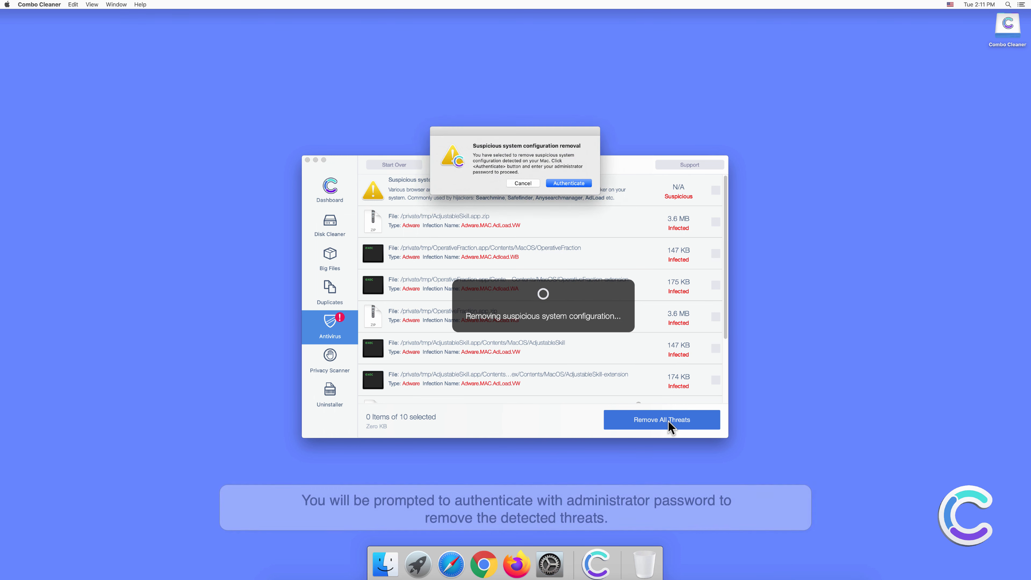
pyautogui.click(568, 183)
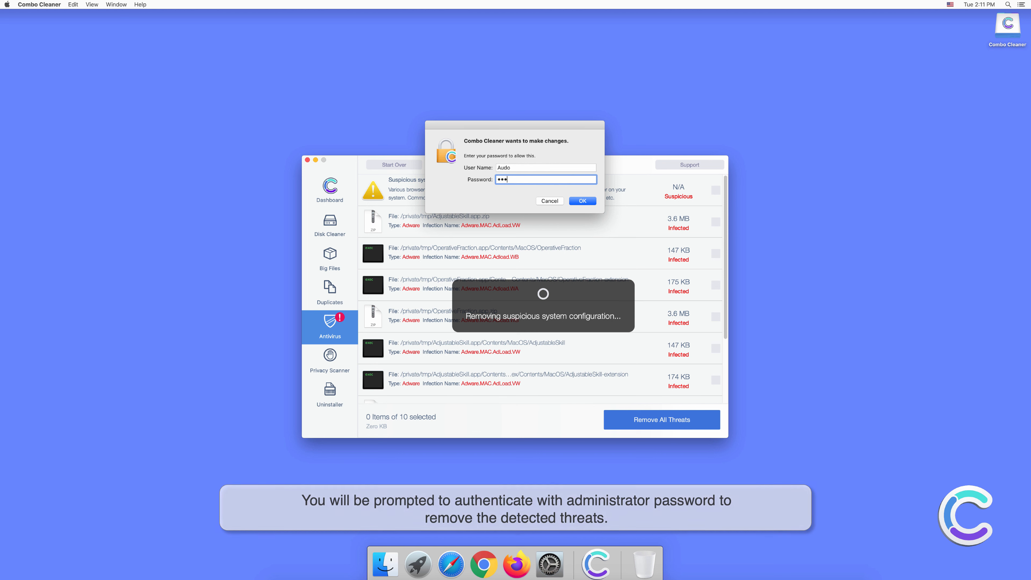
pyautogui.click(582, 200)
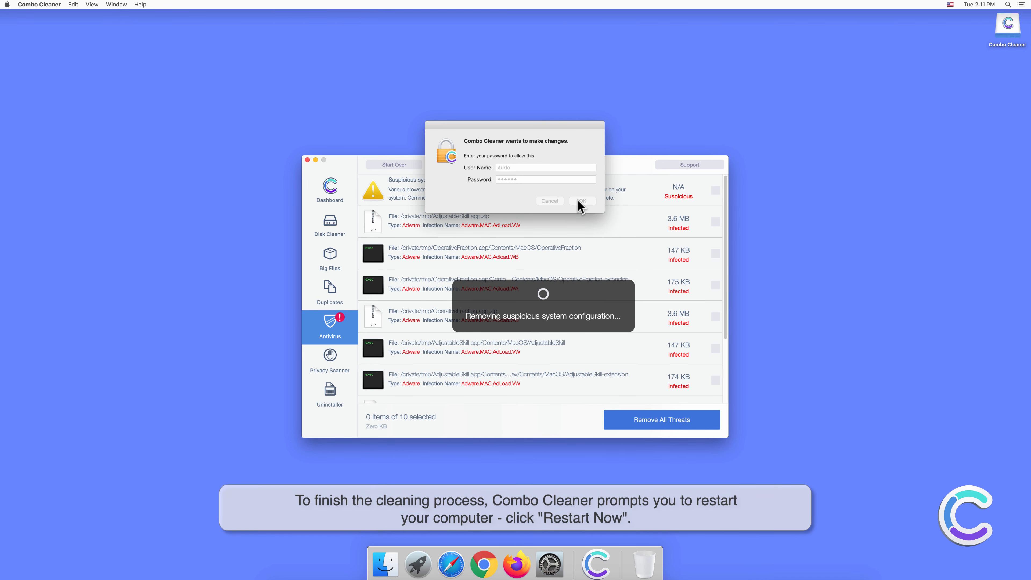
pyautogui.click(582, 200)
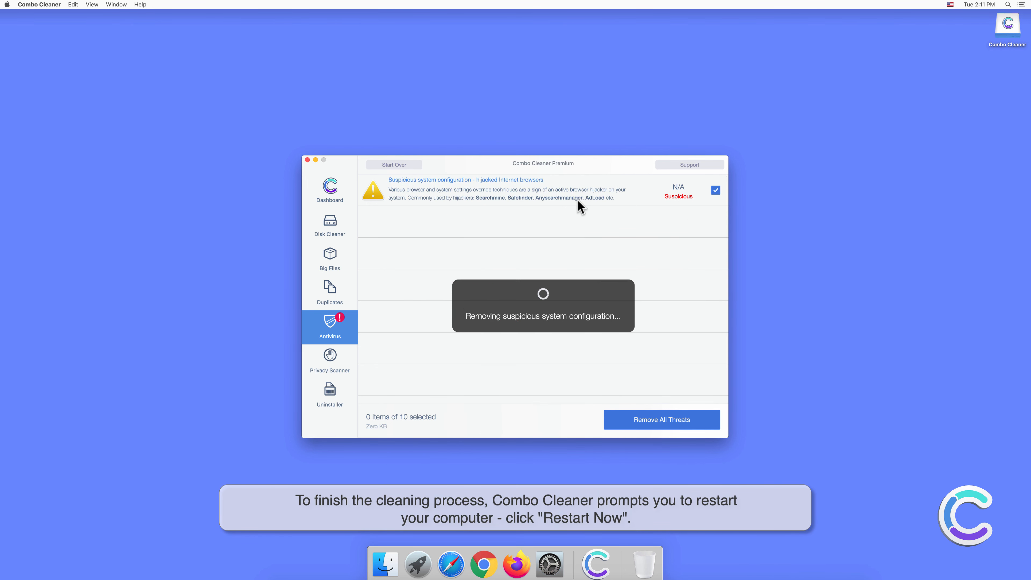